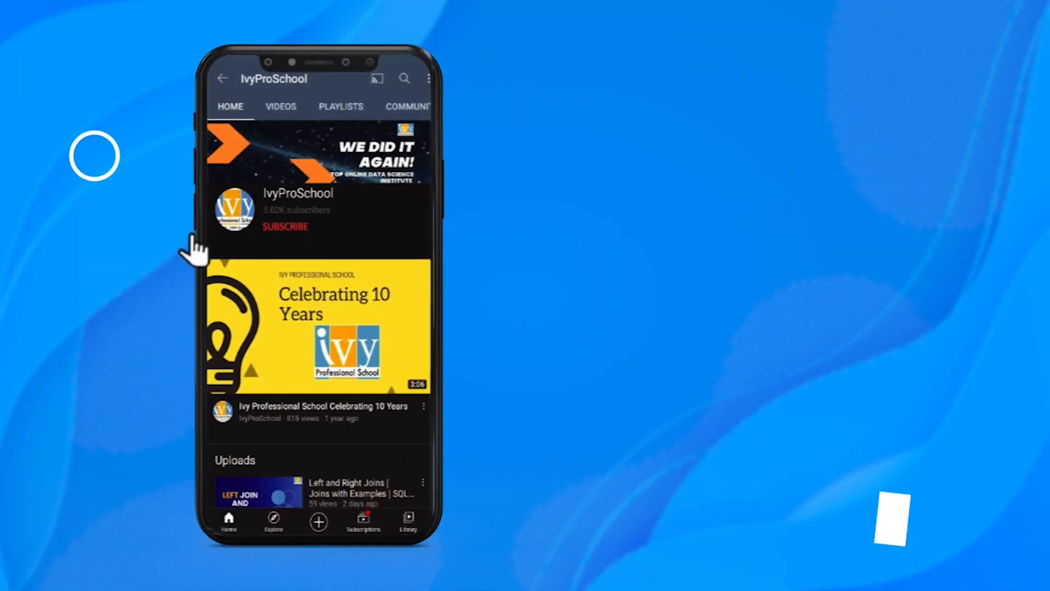
- Insert the missing space so the comment reads 'while the condition is true'
{"action": "left_click", "coordinate": [285, 227]}
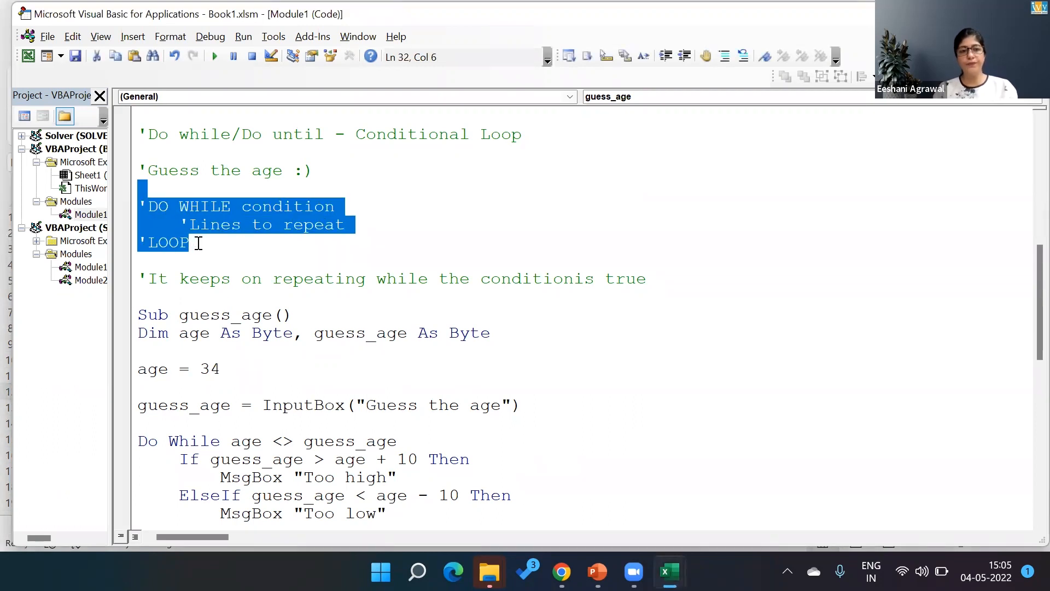
{"action": "mouse_move", "coordinate": [158, 208]}
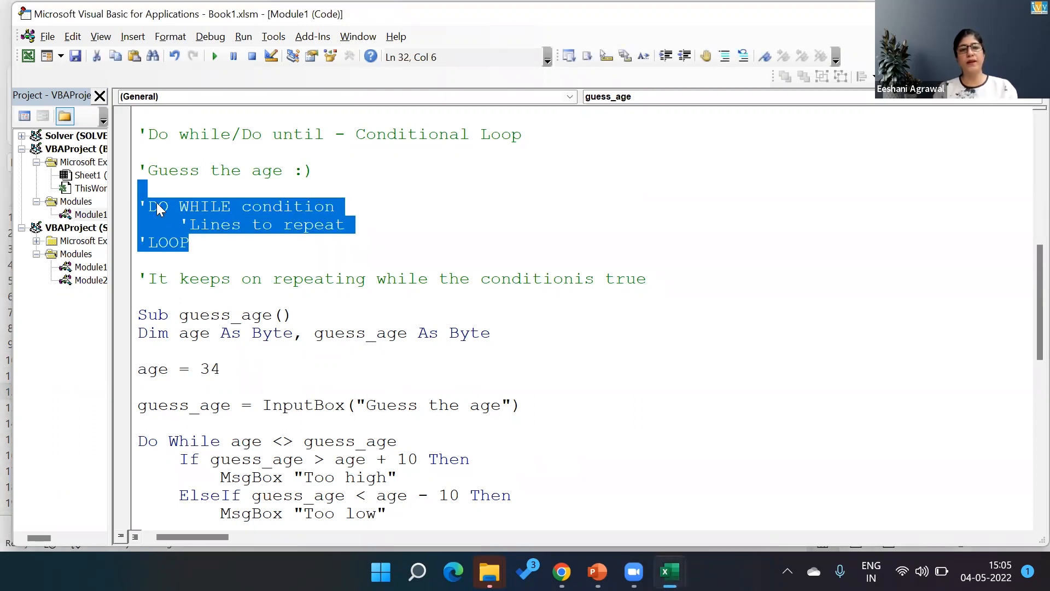
{"action": "mouse_move", "coordinate": [239, 202]}
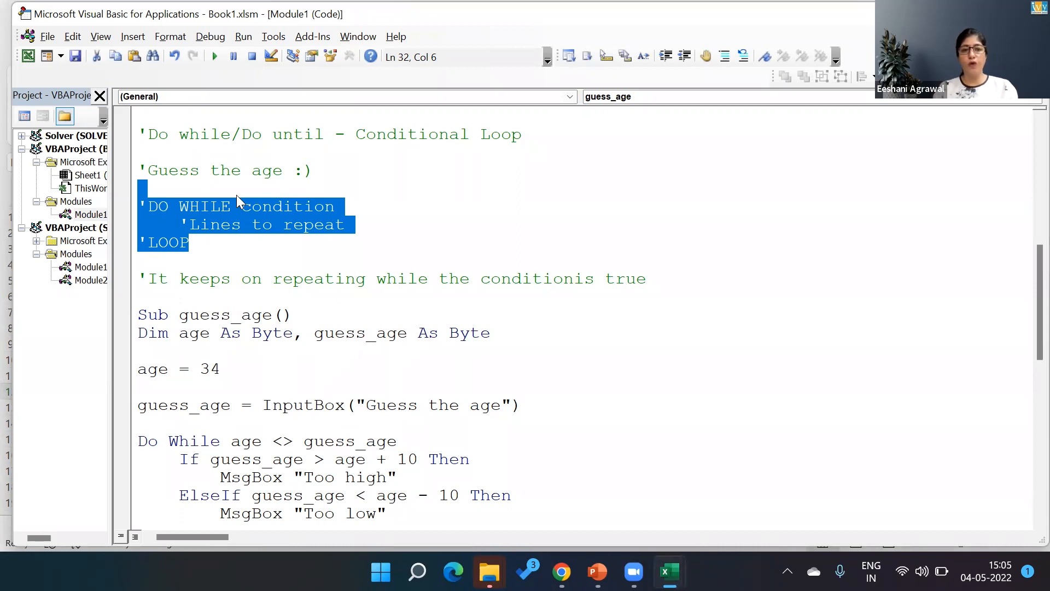
{"action": "mouse_move", "coordinate": [334, 208]}
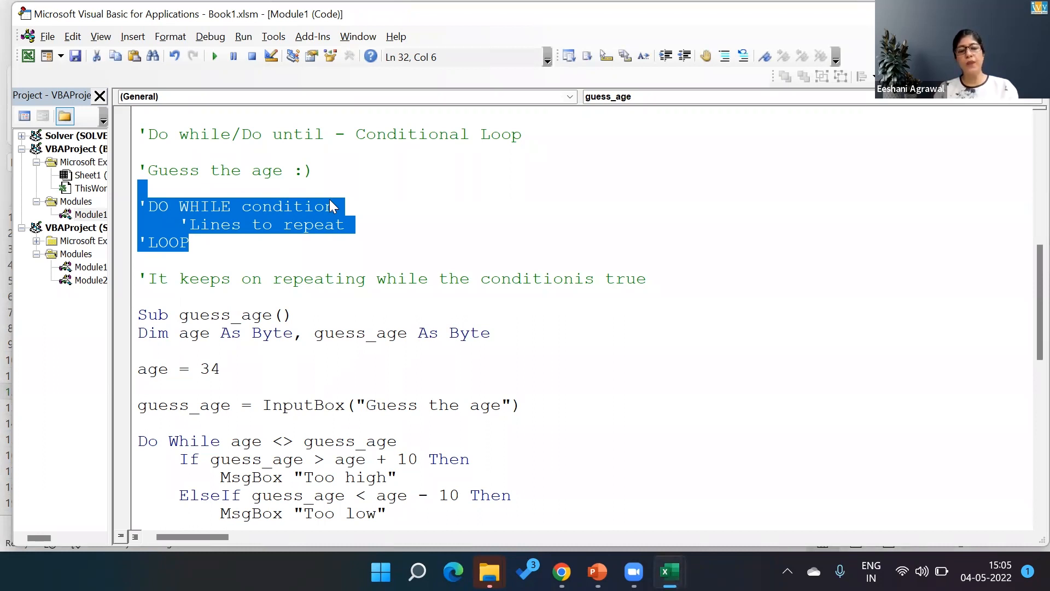
{"action": "mouse_move", "coordinate": [588, 282]}
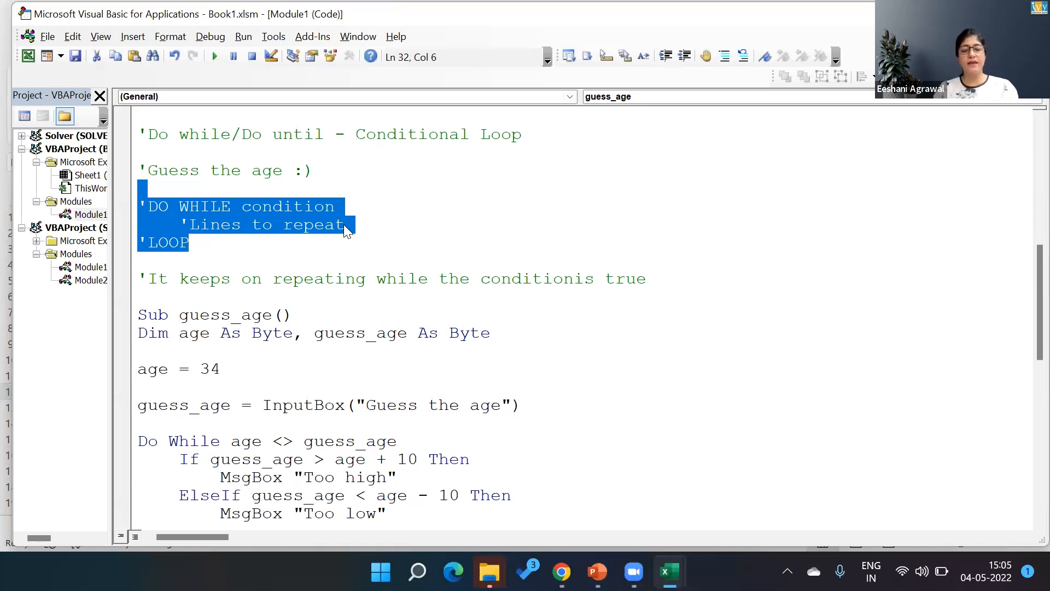
{"action": "mouse_move", "coordinate": [89, 207]}
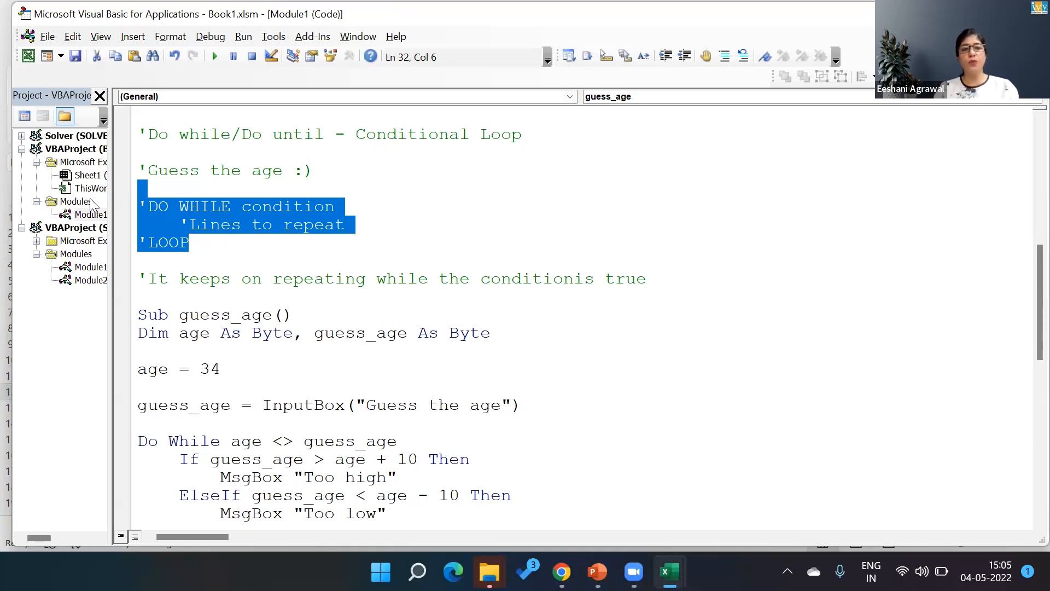
{"action": "mouse_move", "coordinate": [266, 201]}
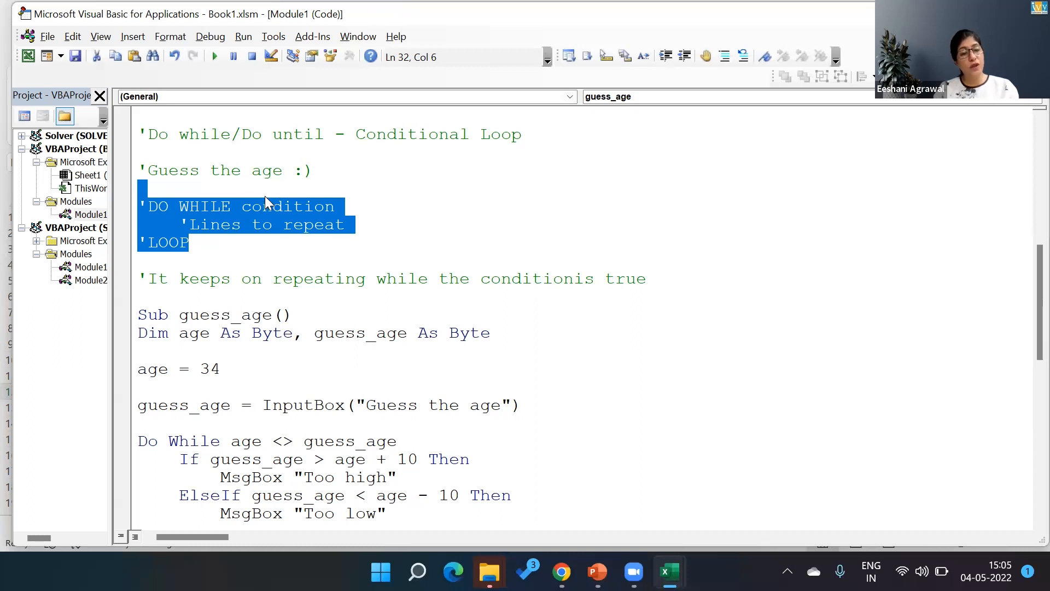
{"action": "mouse_move", "coordinate": [330, 225]}
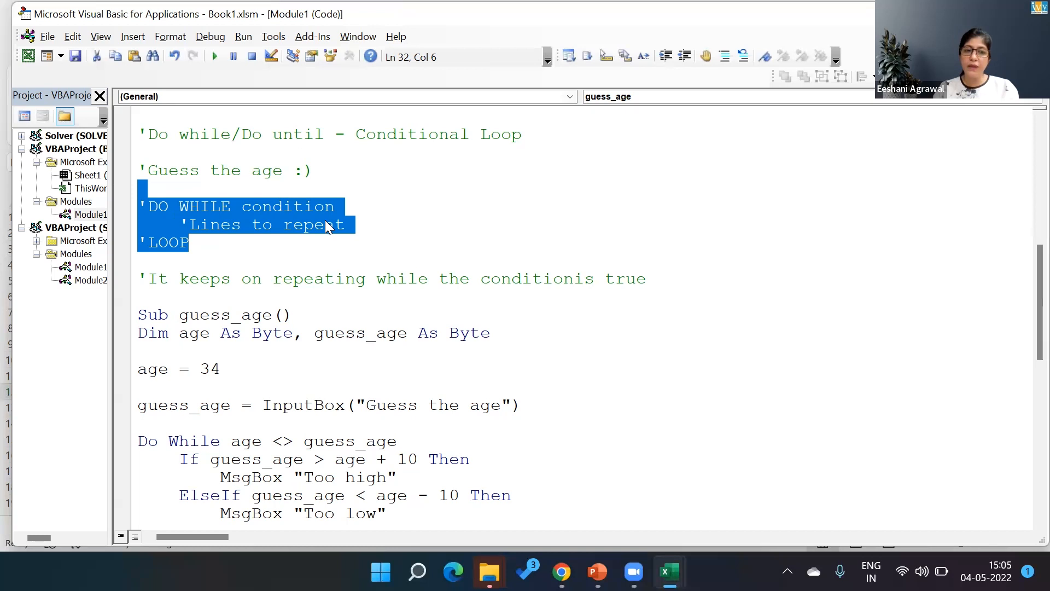
{"action": "mouse_move", "coordinate": [234, 165]}
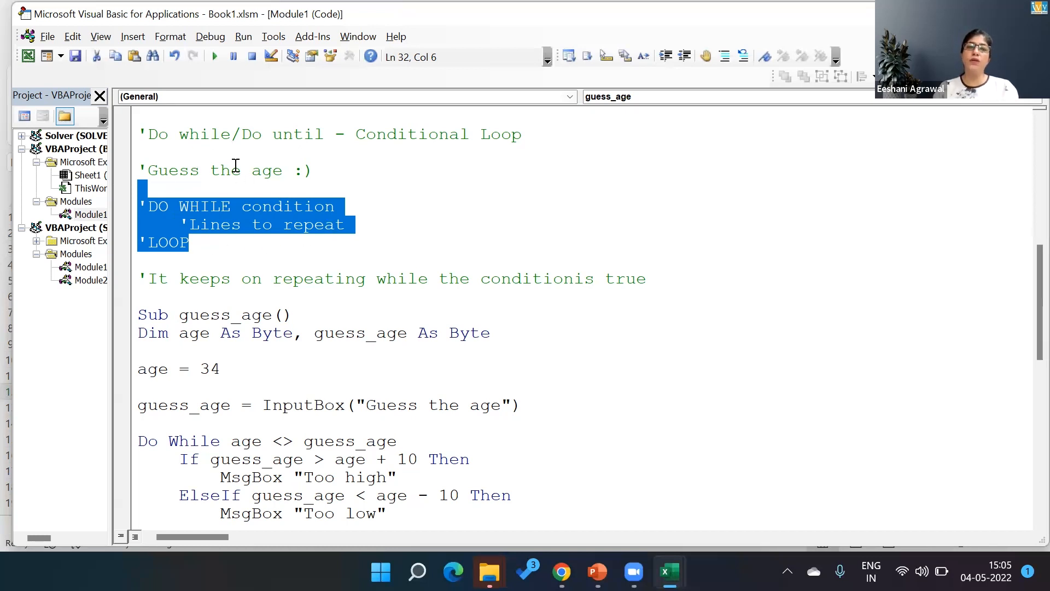
{"action": "mouse_move", "coordinate": [238, 242]}
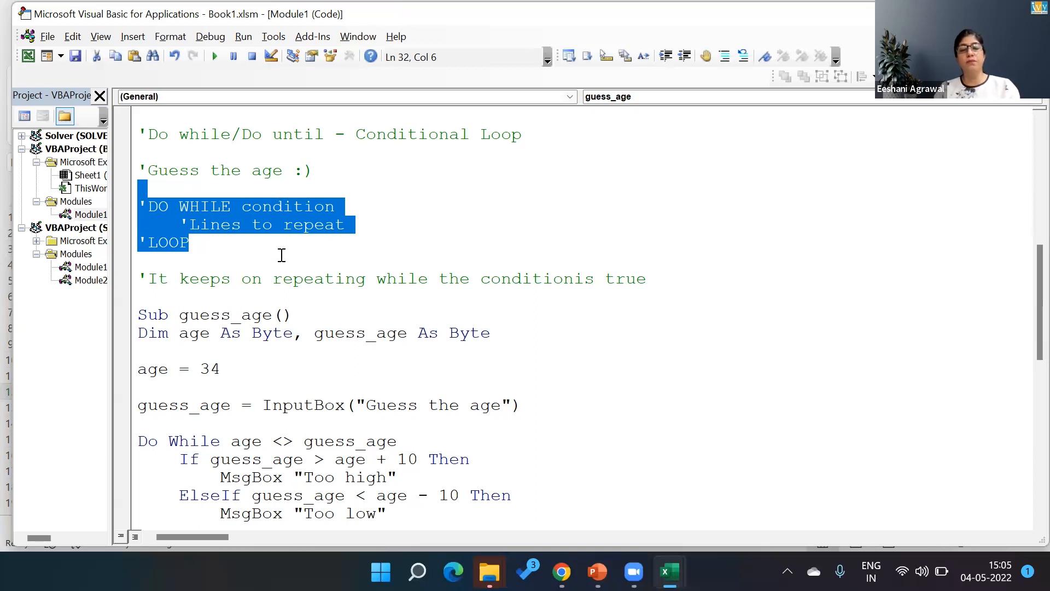
{"action": "left_click", "coordinate": [571, 279]}
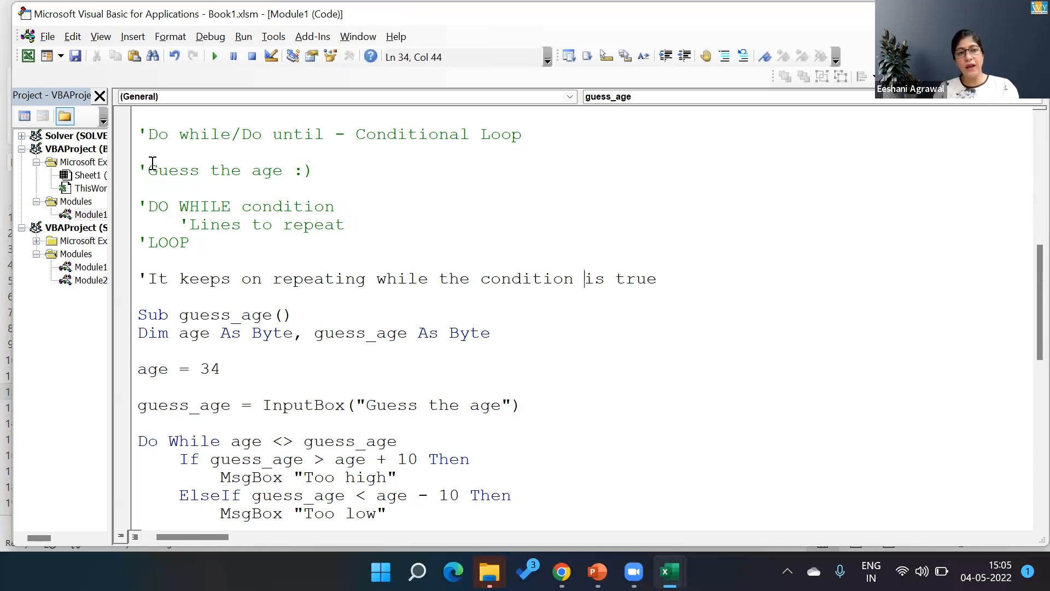
- Rename the Sub procedure from guess_age to guess_age_game
{"action": "left_click_drag", "start_coordinate": [147, 171], "coordinate": [282, 171]}
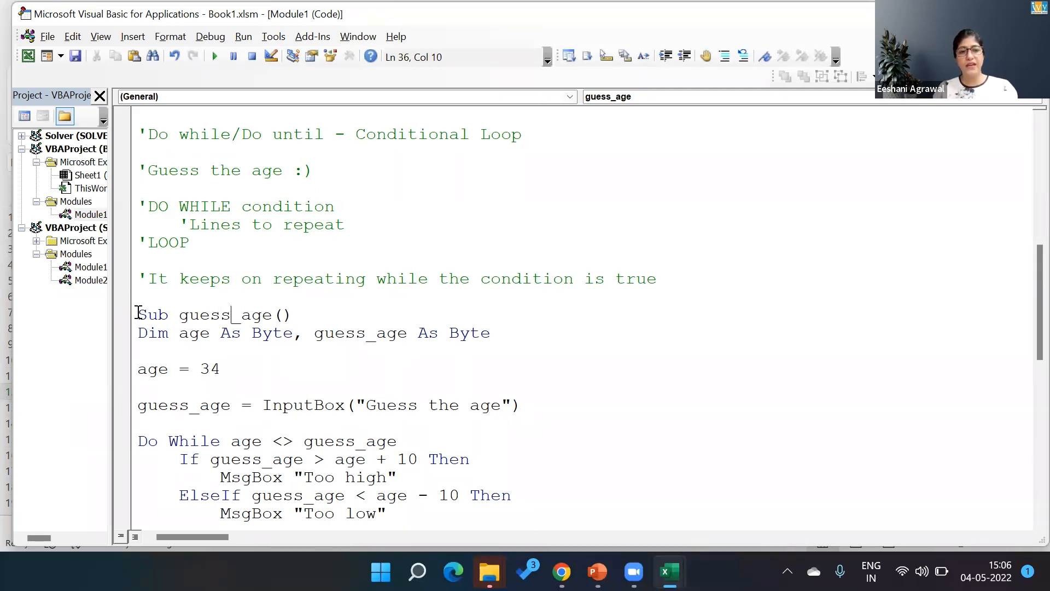
{"action": "type", "text": "_game"}
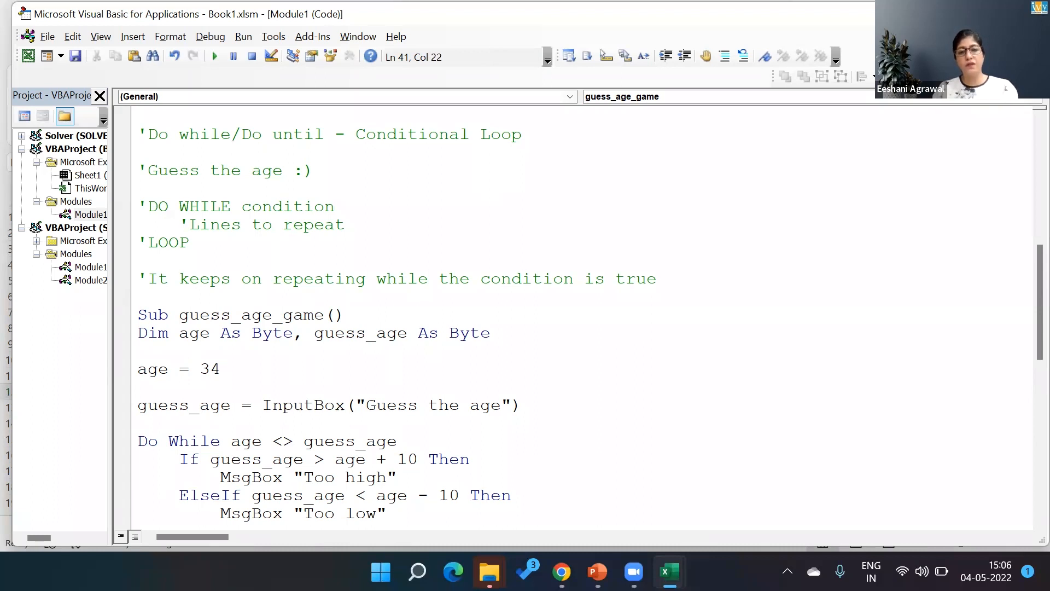
{"action": "left_click_drag", "start_coordinate": [357, 404], "coordinate": [471, 405]}
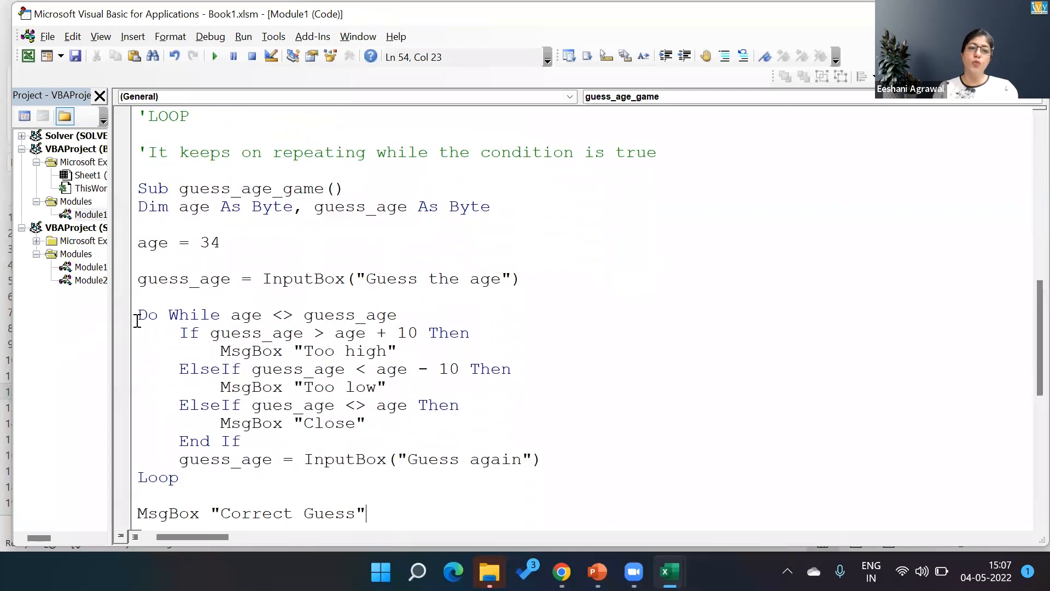
{"action": "left_click_drag", "start_coordinate": [138, 315], "coordinate": [228, 315]}
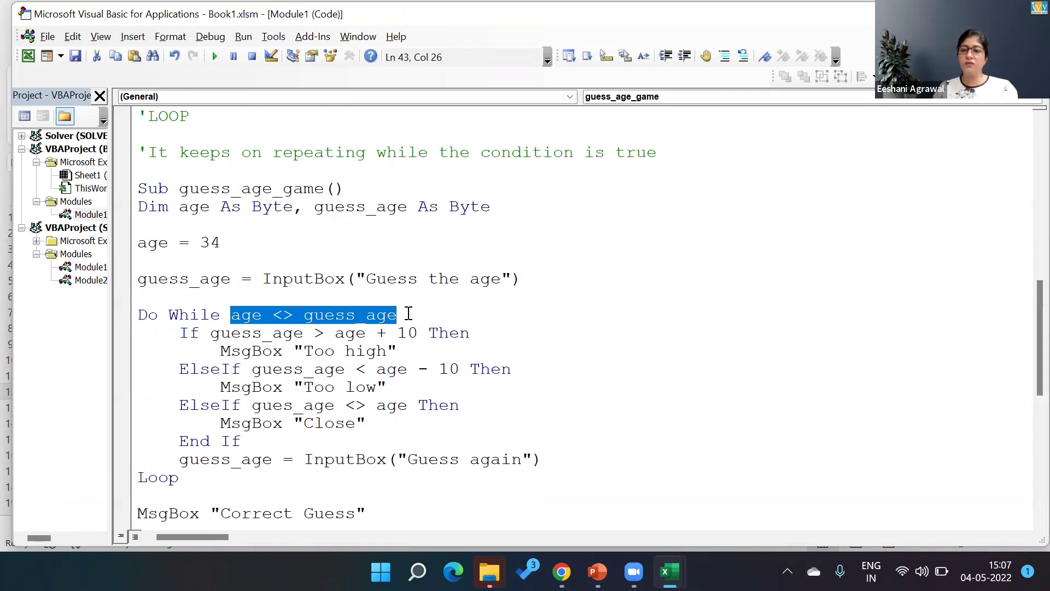
{"action": "mouse_move", "coordinate": [225, 140]}
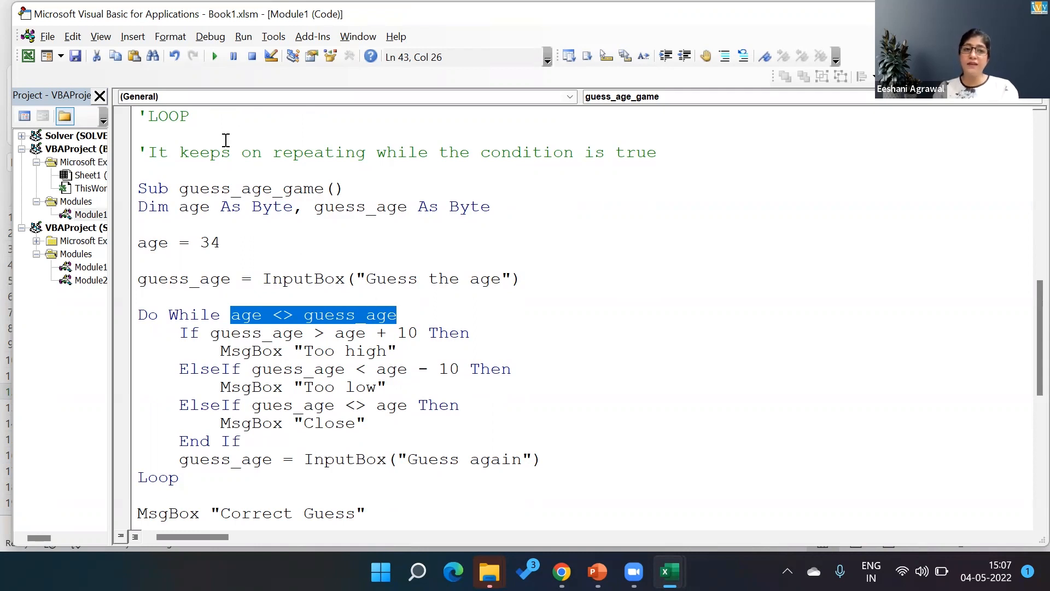
{"action": "mouse_move", "coordinate": [319, 125]}
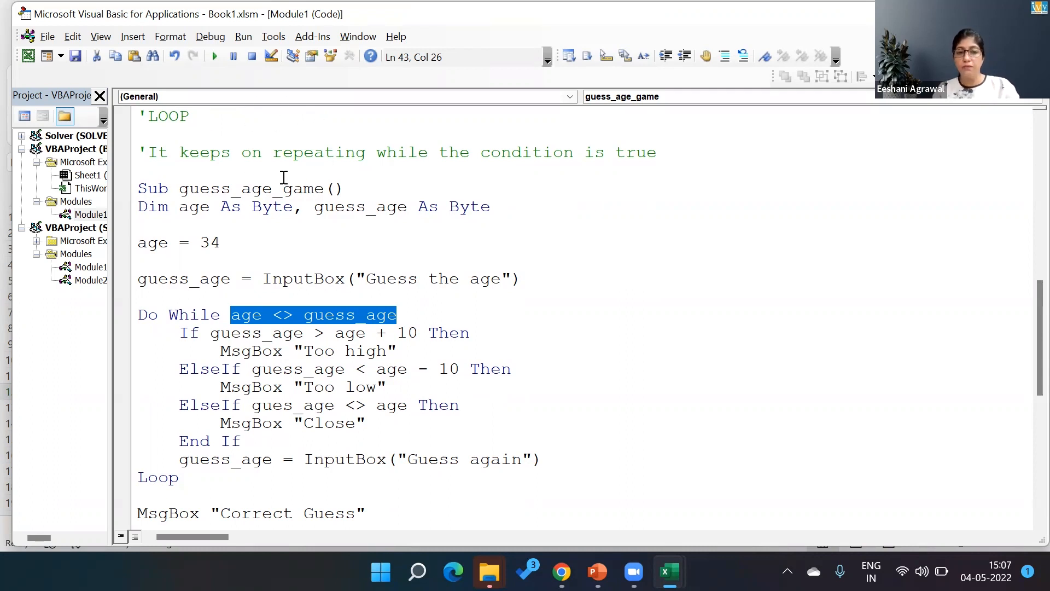
{"action": "mouse_move", "coordinate": [263, 295]}
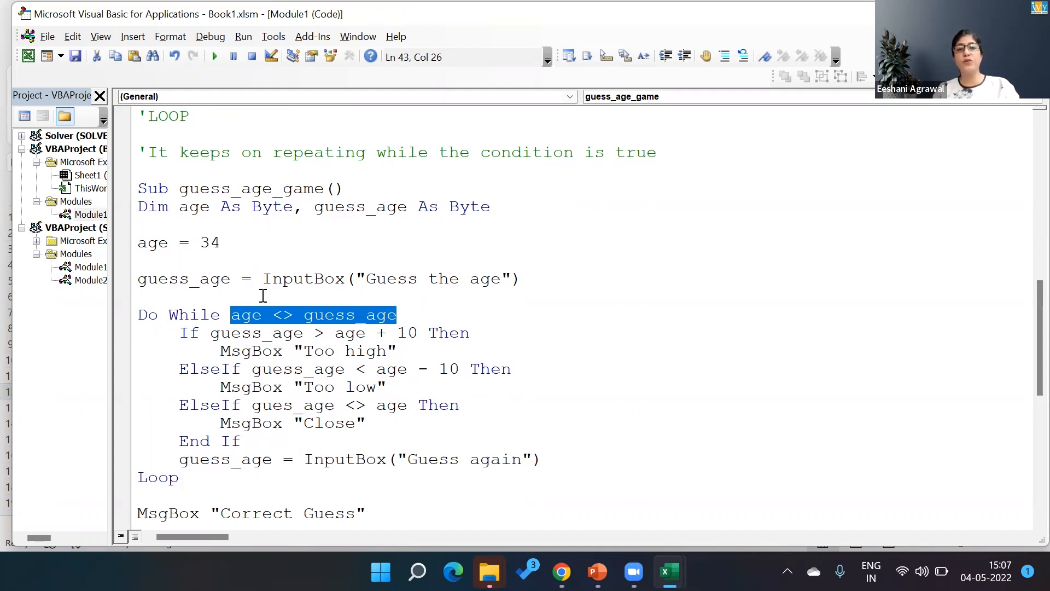
{"action": "mouse_move", "coordinate": [314, 298]}
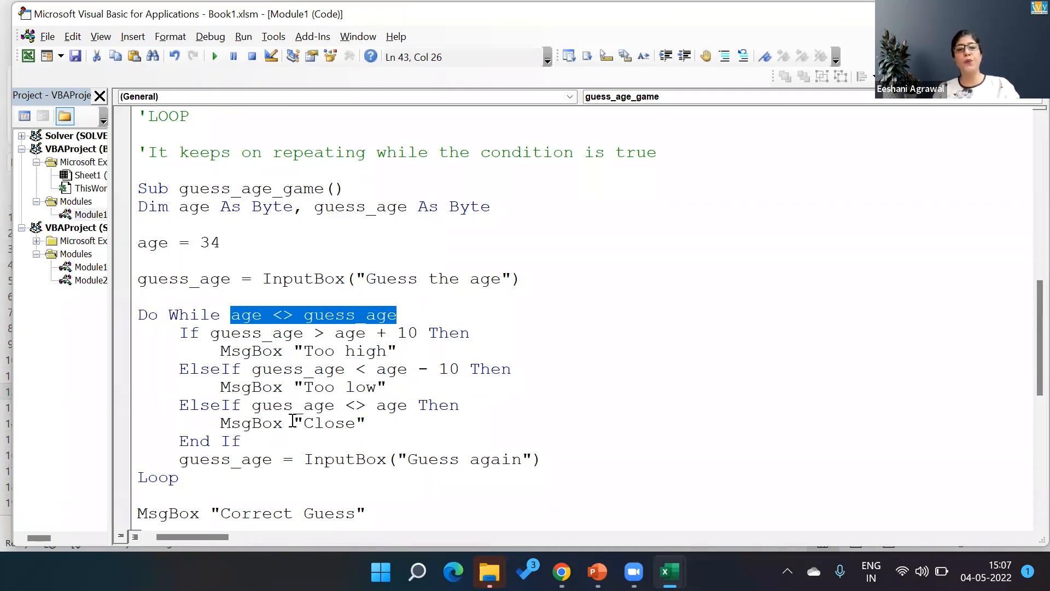
{"action": "mouse_move", "coordinate": [313, 443]}
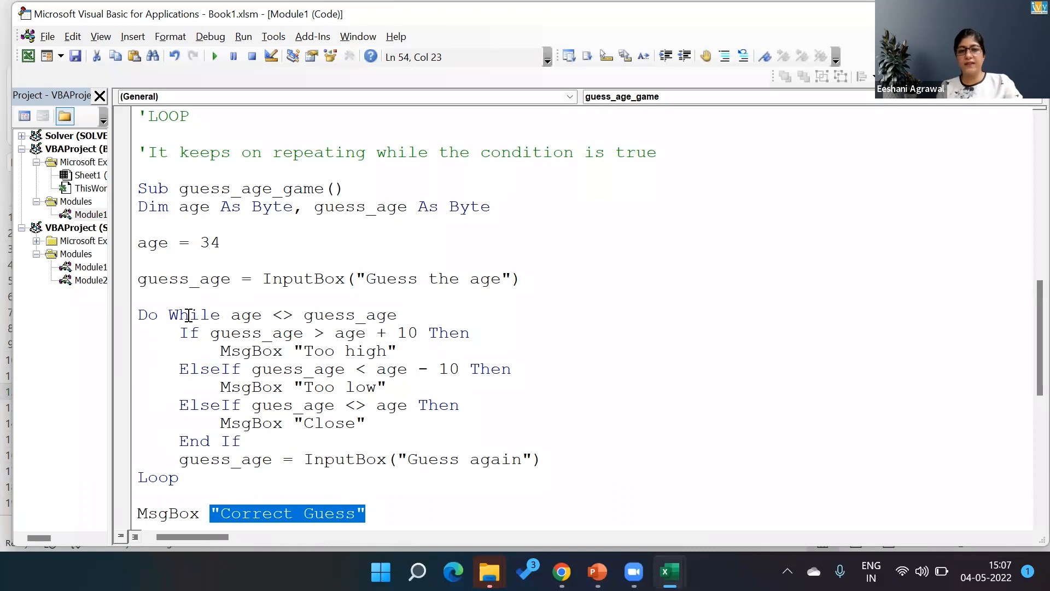
{"action": "left_click", "coordinate": [180, 333]}
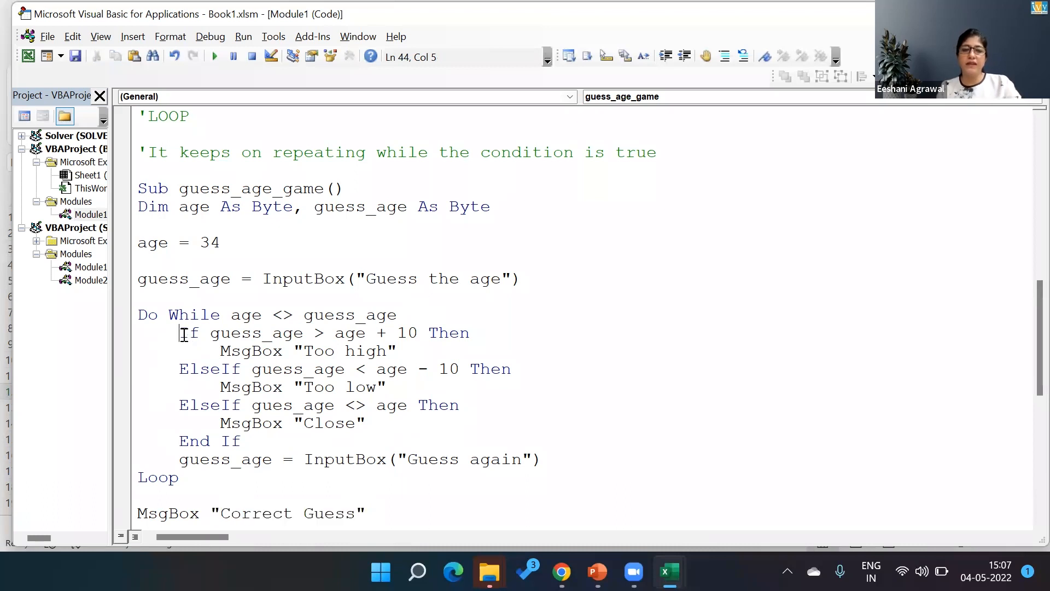
{"action": "left_click_drag", "start_coordinate": [178, 333], "coordinate": [240, 441]}
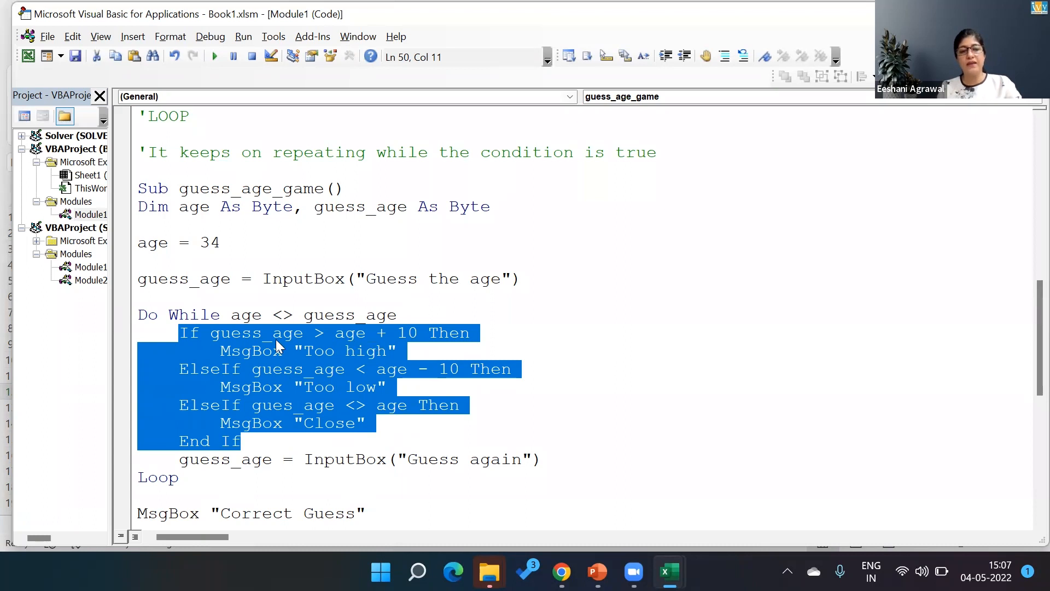
{"action": "mouse_move", "coordinate": [422, 343]}
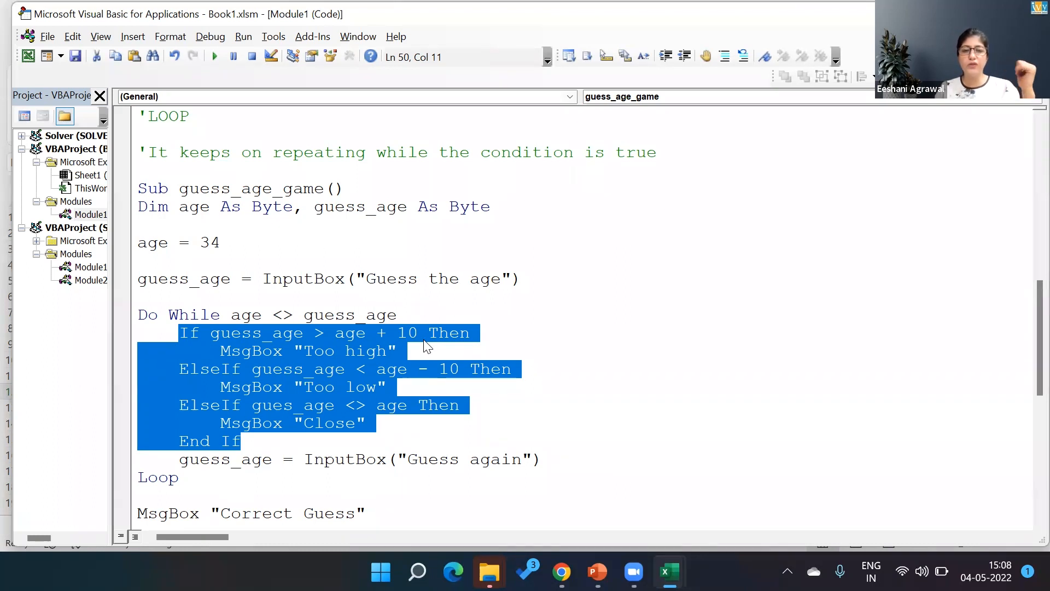
{"action": "mouse_move", "coordinate": [464, 387]}
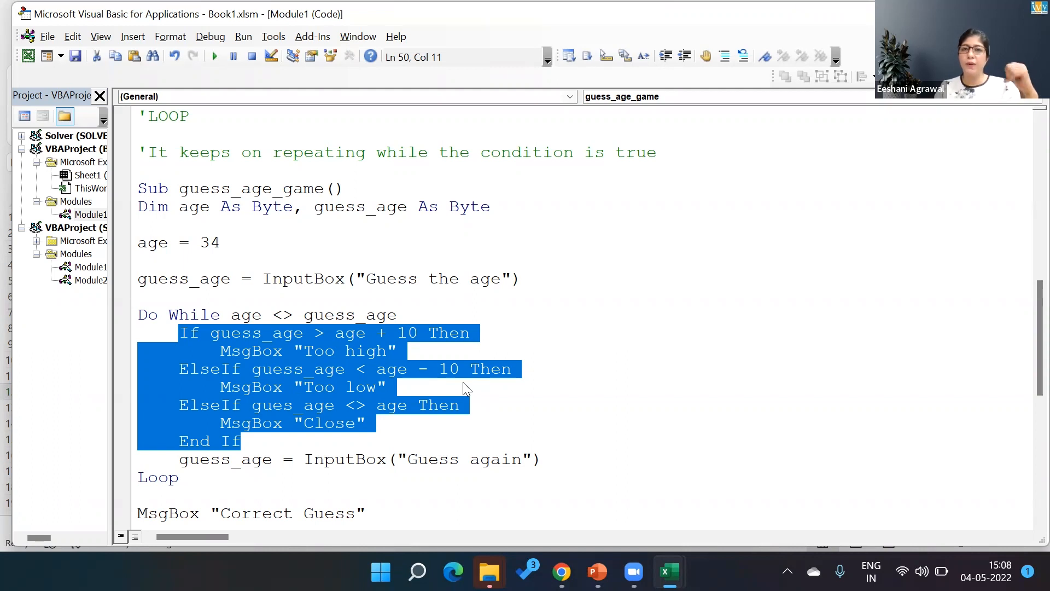
{"action": "mouse_move", "coordinate": [224, 414]}
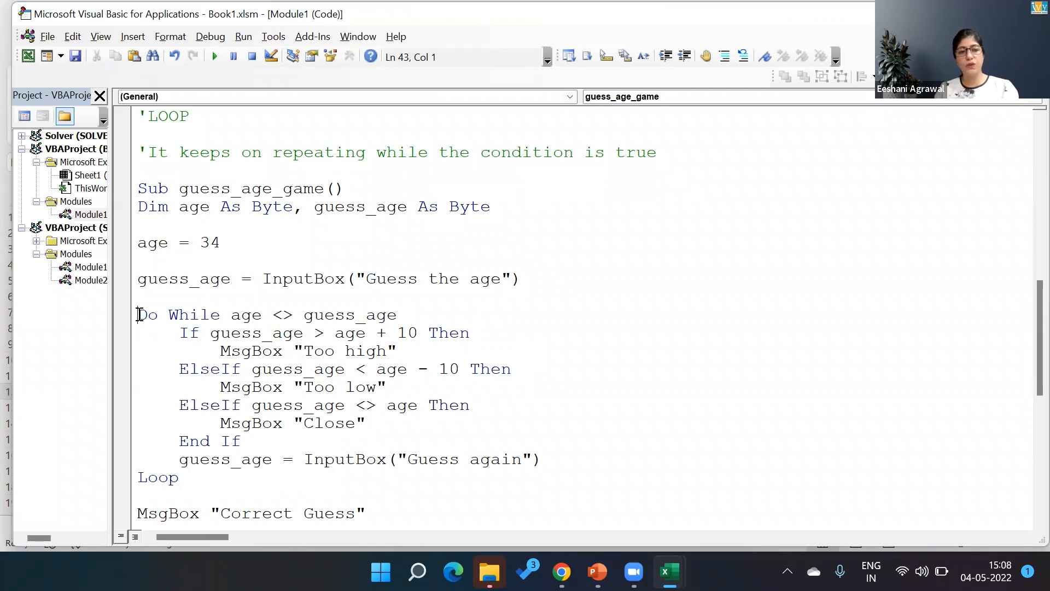
- Comment out the 'Guess again' InputBox line with an apostrophe and fix gues_age to guess_age
{"action": "left_click_drag", "start_coordinate": [138, 315], "coordinate": [241, 315]}
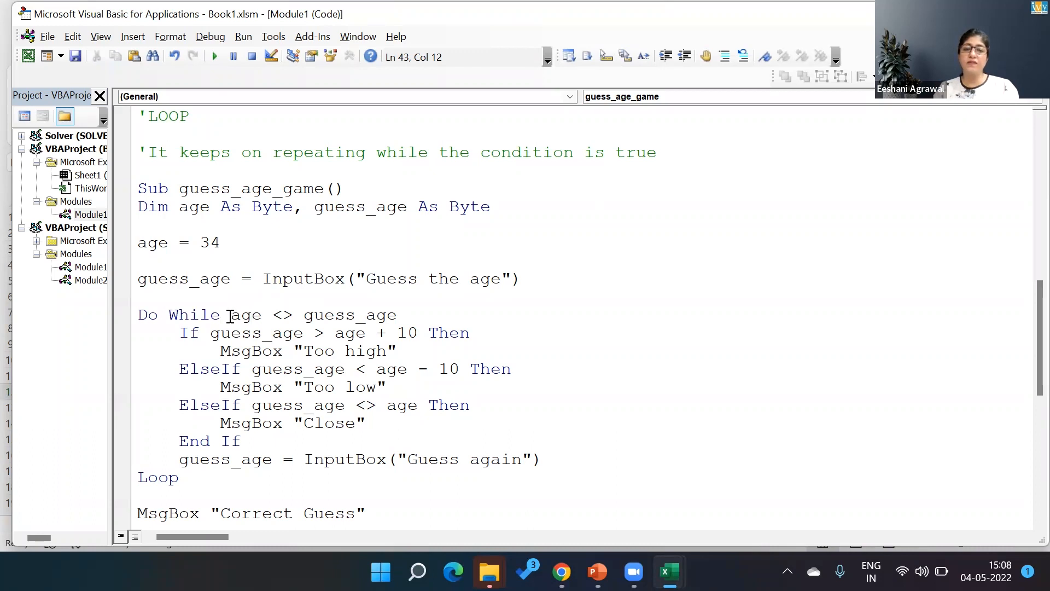
{"action": "left_click_drag", "start_coordinate": [230, 315], "coordinate": [396, 315]}
{"action": "type", "text": "'"}
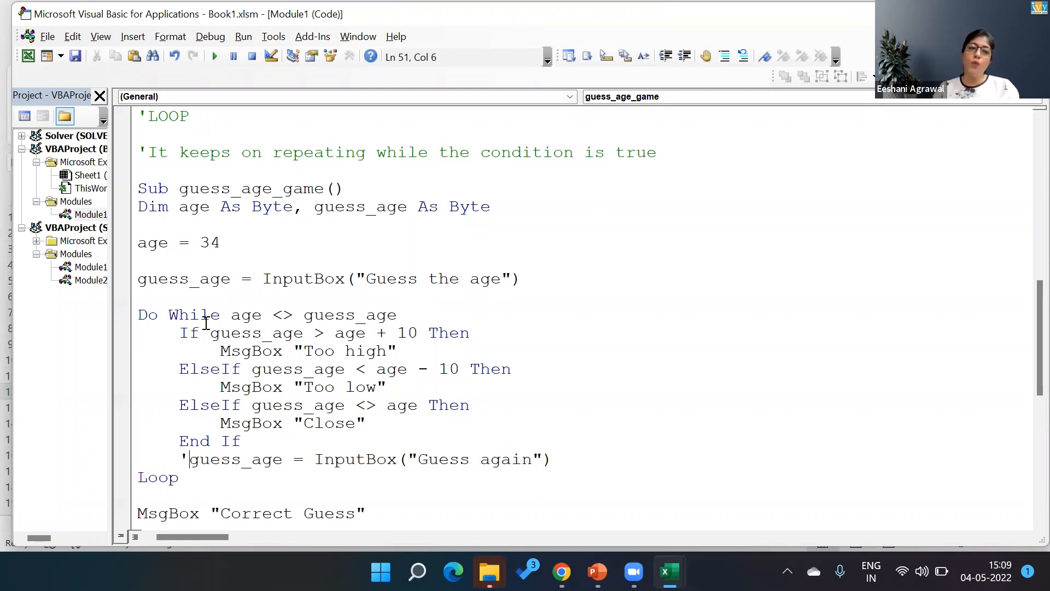
{"action": "left_click_drag", "start_coordinate": [136, 279], "coordinate": [305, 279]}
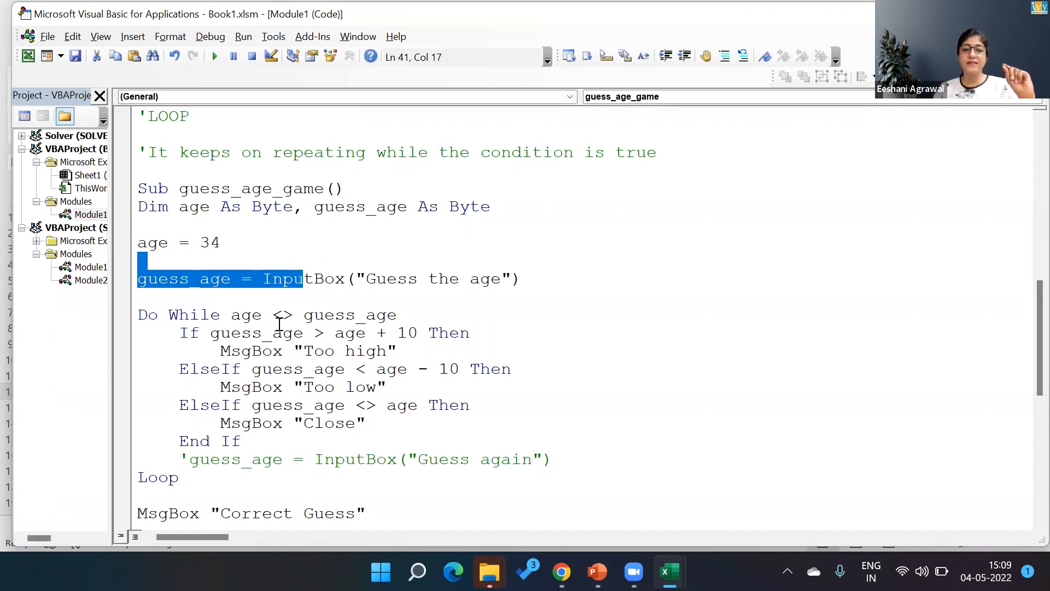
{"action": "mouse_move", "coordinate": [306, 374]}
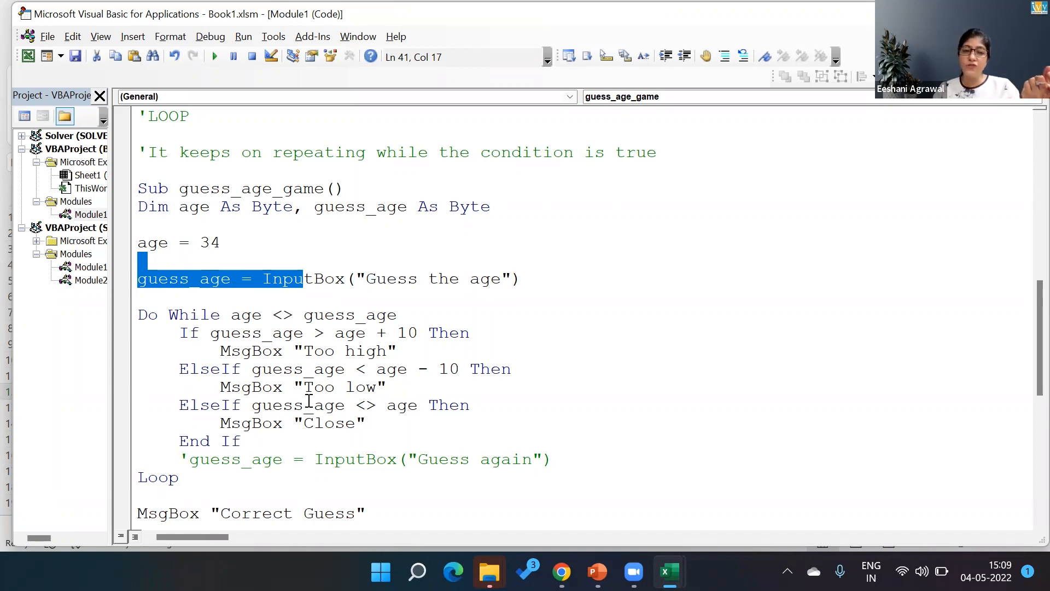
{"action": "mouse_move", "coordinate": [299, 265]}
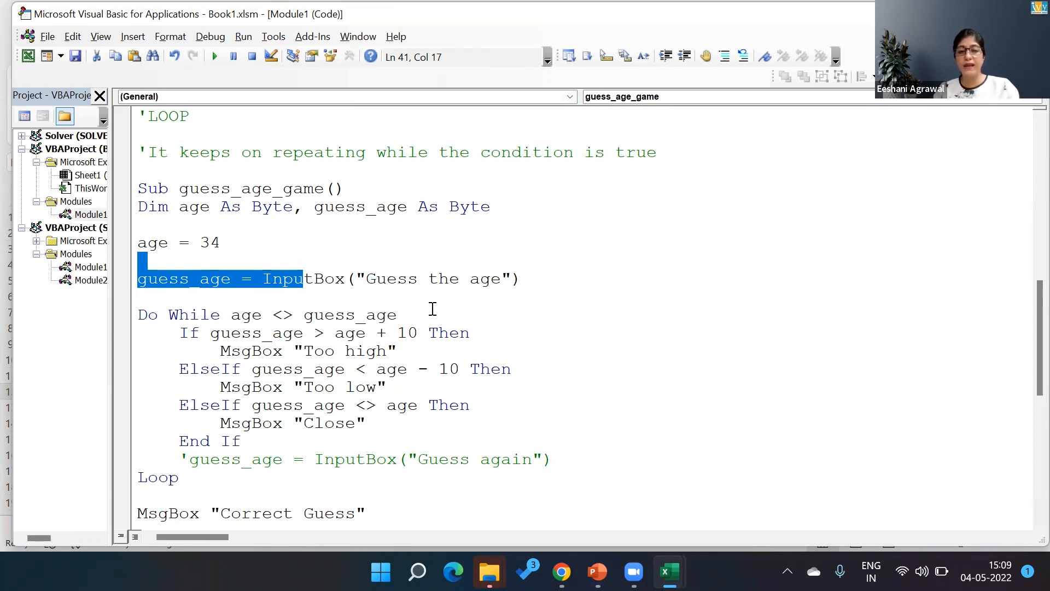
- Remove the apostrophe to reactivate the 'Guess again' line and run guess_age_game
{"action": "left_click", "coordinate": [187, 459]}
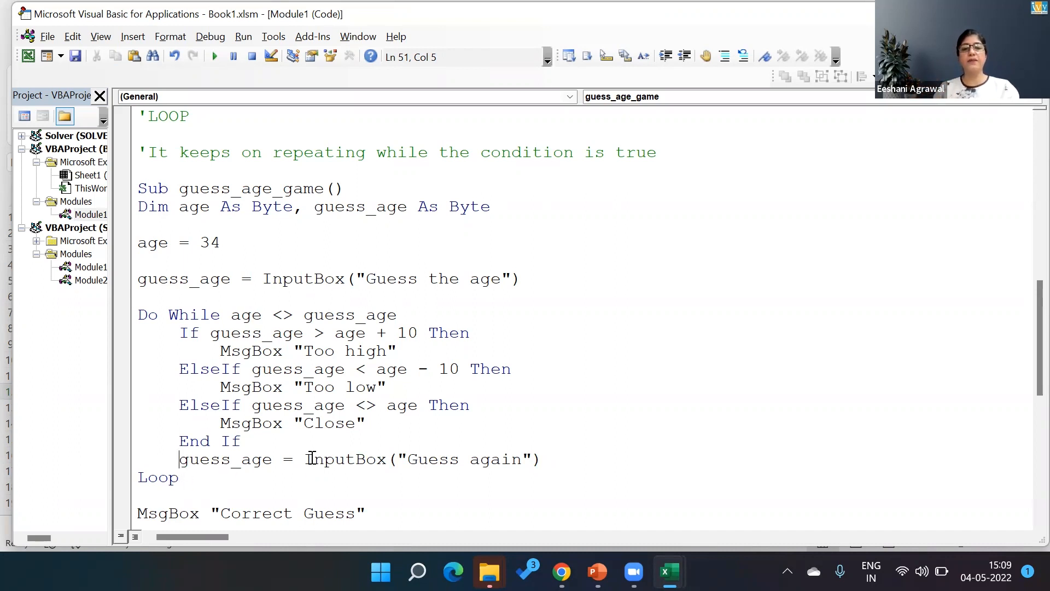
{"action": "mouse_move", "coordinate": [421, 479]}
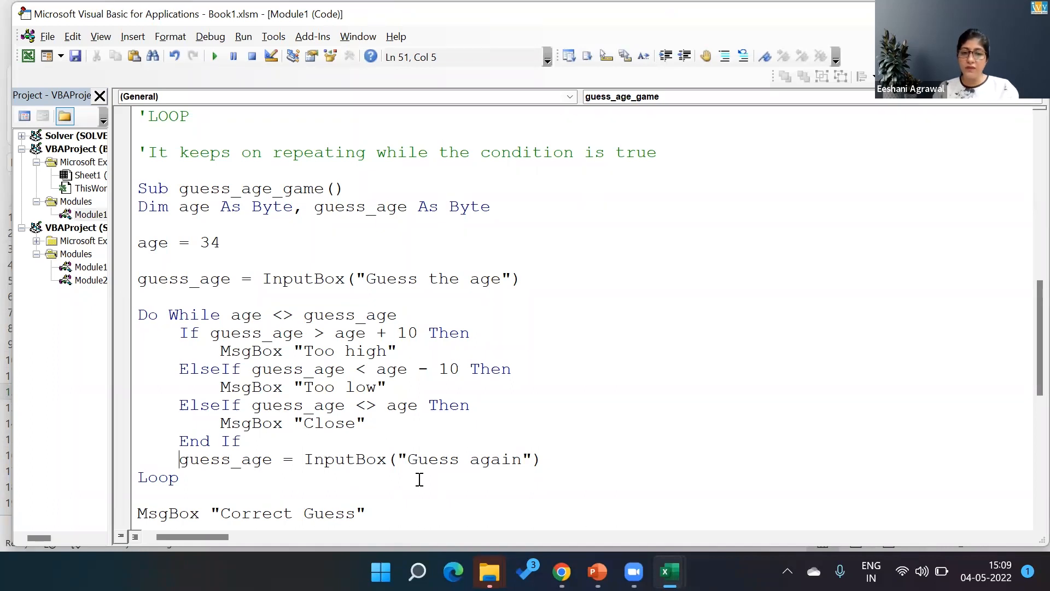
{"action": "mouse_move", "coordinate": [363, 316]}
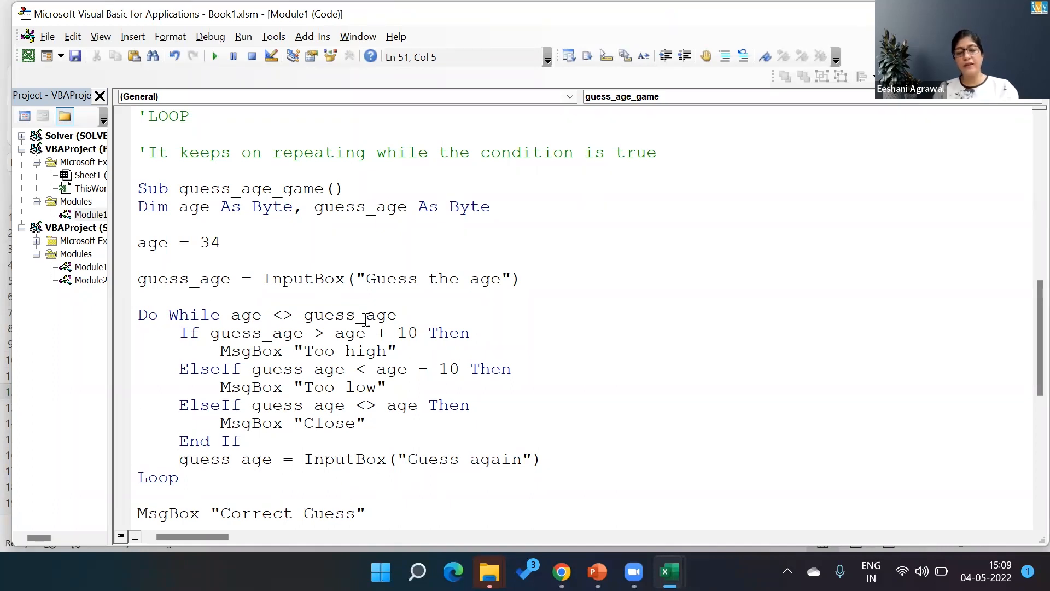
{"action": "mouse_move", "coordinate": [317, 315]}
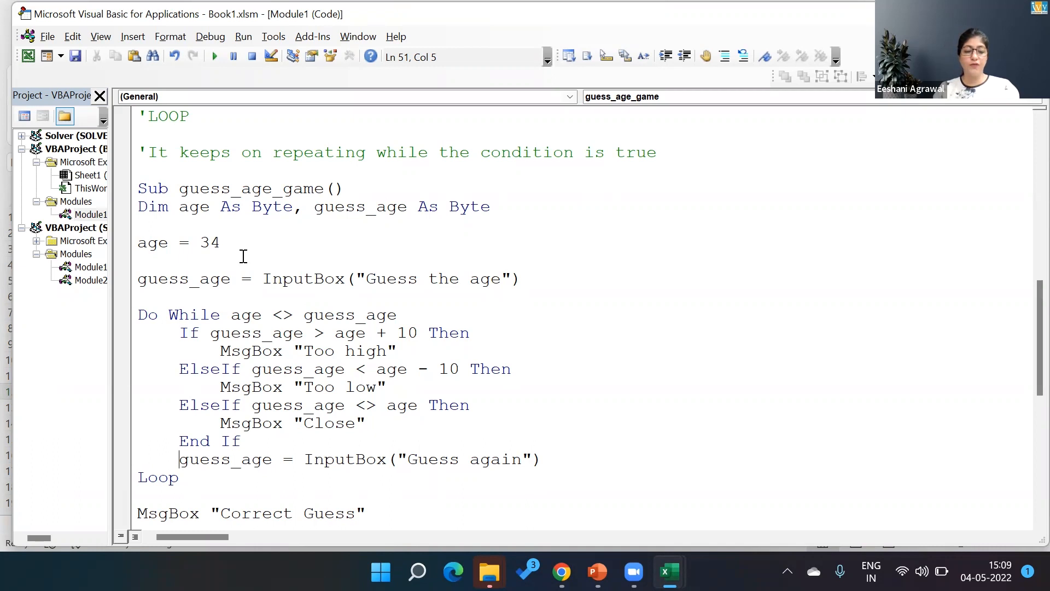
{"action": "left_click", "coordinate": [214, 56]}
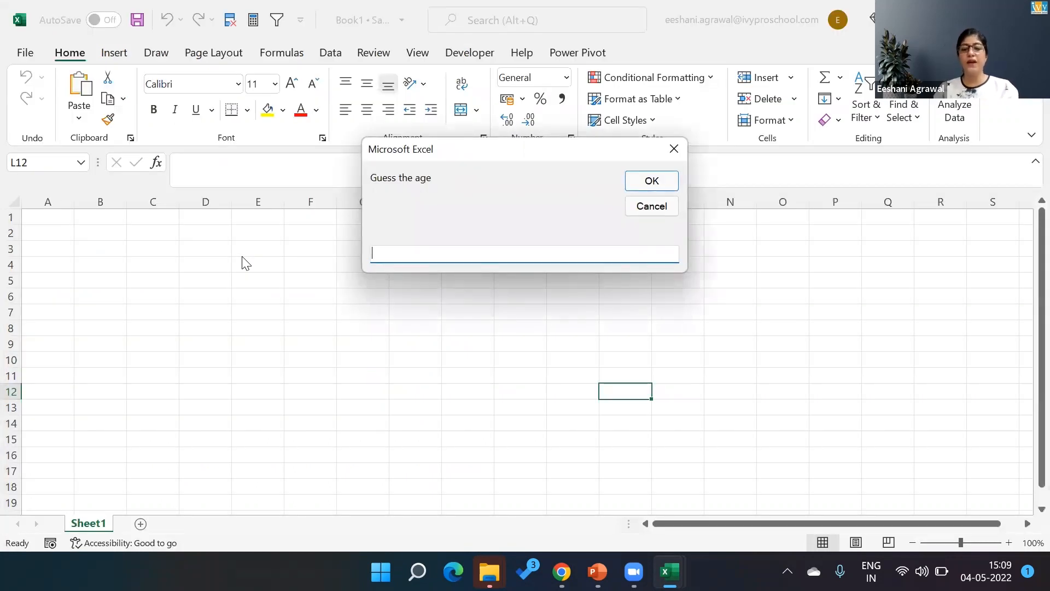
- Guess 78 (Too high) and 2 (Too low), dismissing each message
{"action": "type", "text": "78"}
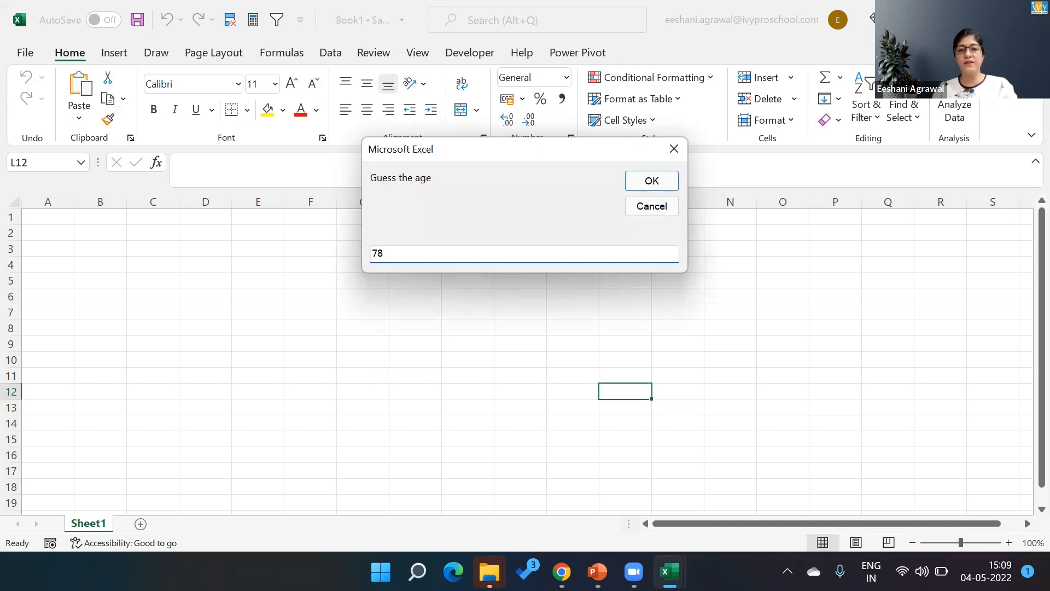
{"action": "left_click", "coordinate": [651, 181]}
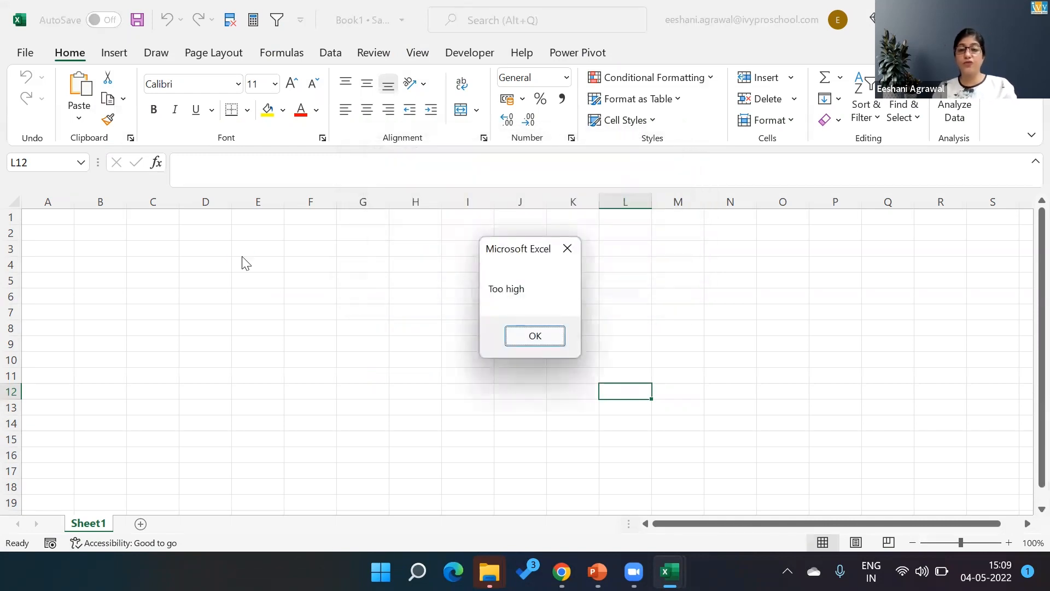
{"action": "left_click", "coordinate": [535, 336]}
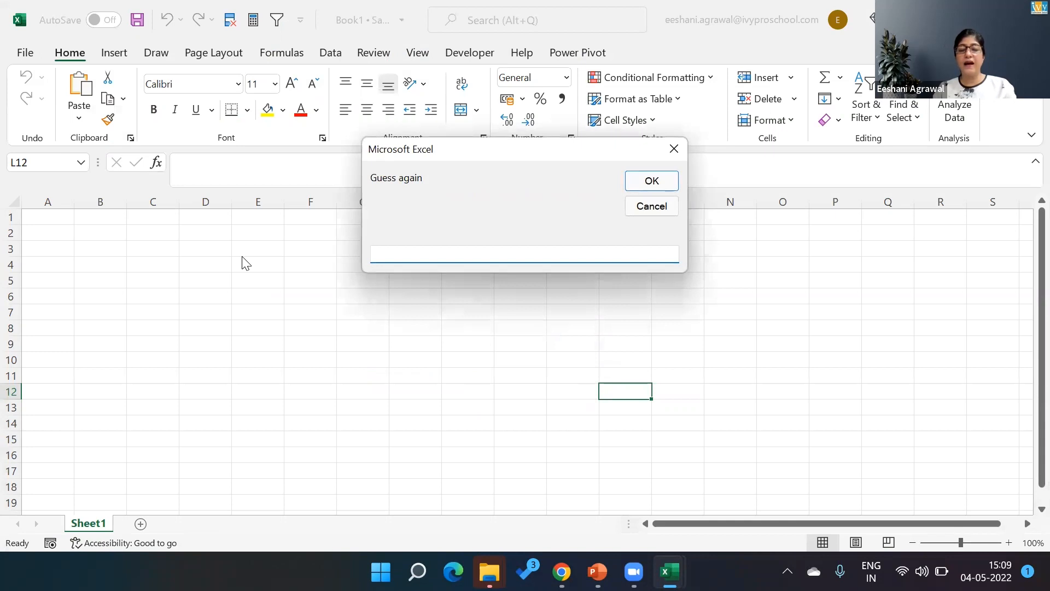
{"action": "type", "text": "2"}
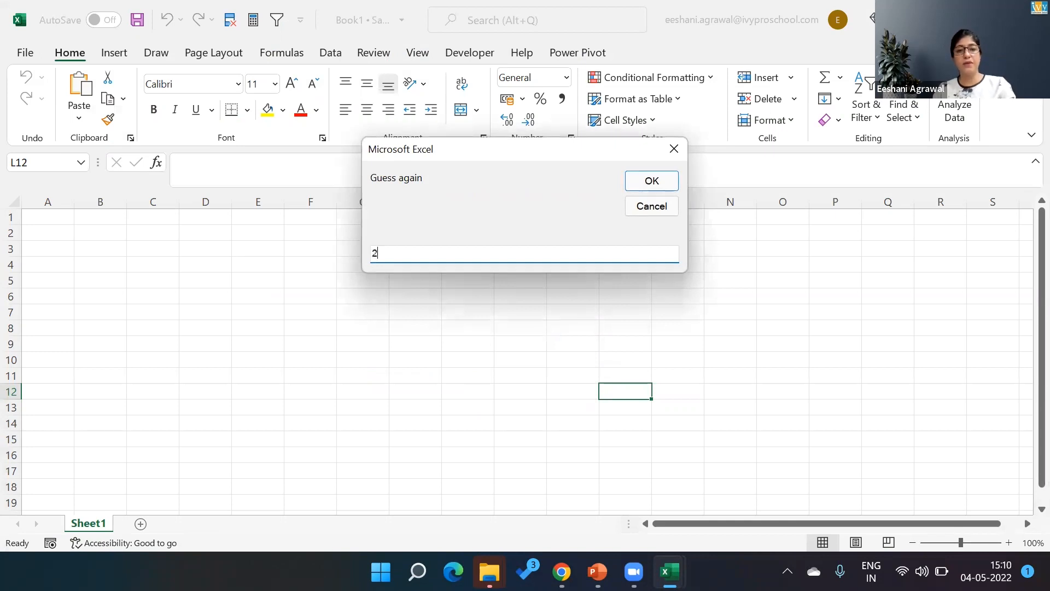
{"action": "left_click", "coordinate": [651, 181]}
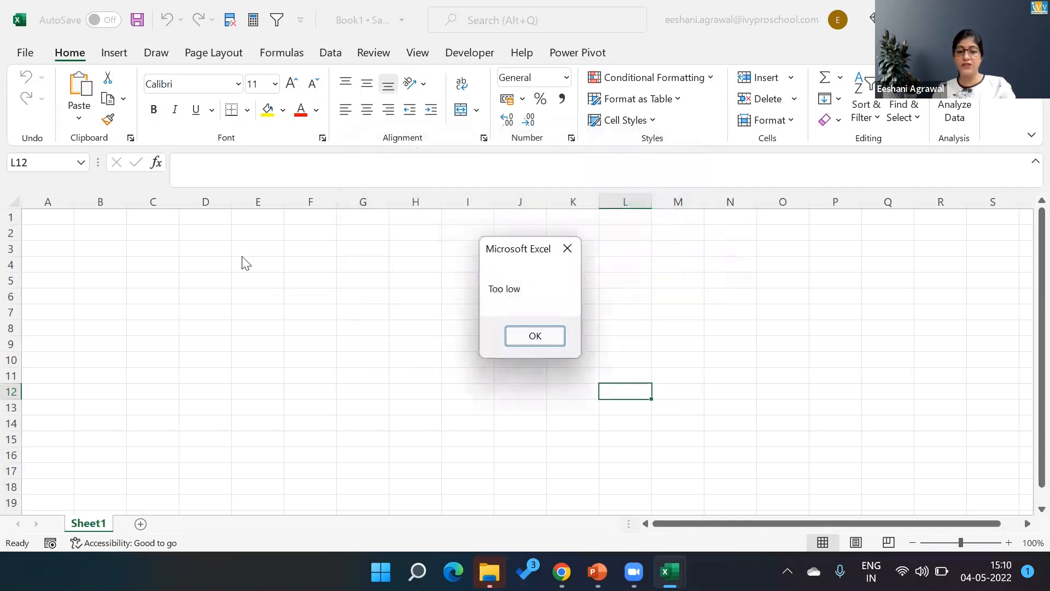
{"action": "left_click", "coordinate": [535, 336]}
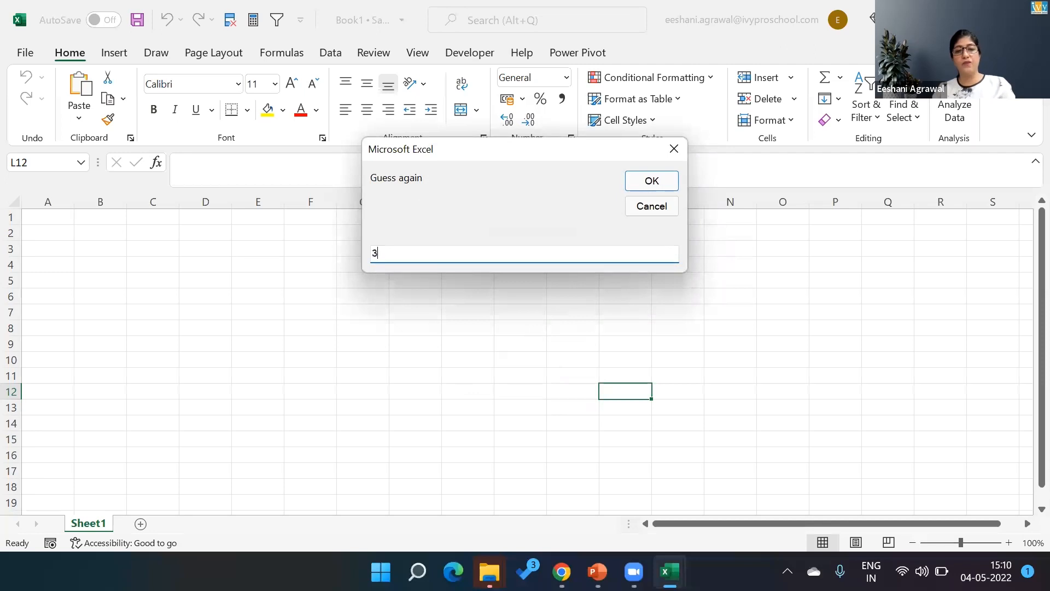
- Enter 34 to end the game with the 'Correct Guess' message
{"action": "left_click", "coordinate": [651, 181]}
{"action": "type", "text": "4"}
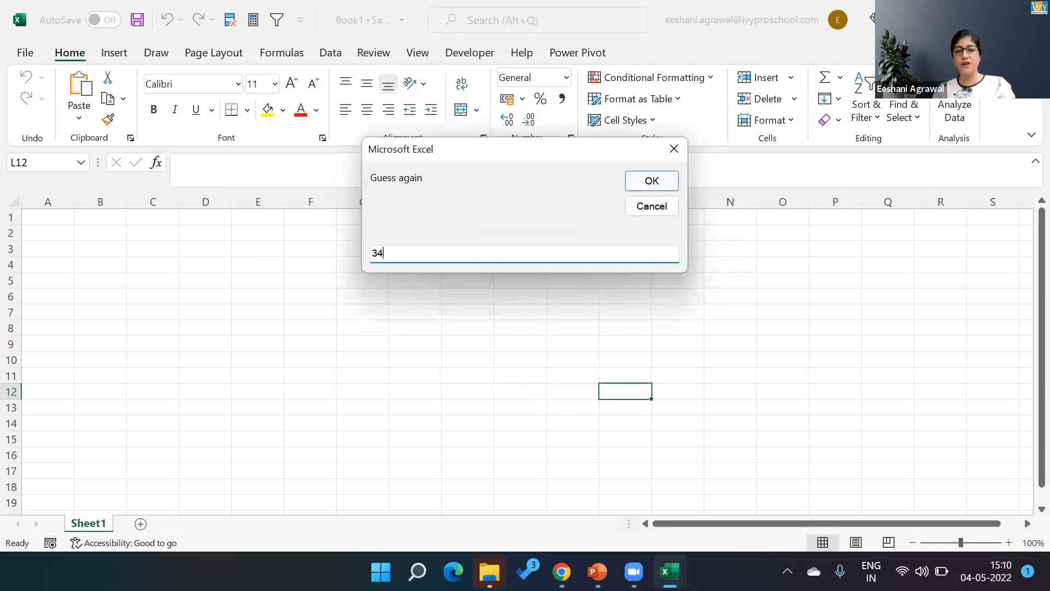
{"action": "left_click", "coordinate": [651, 180]}
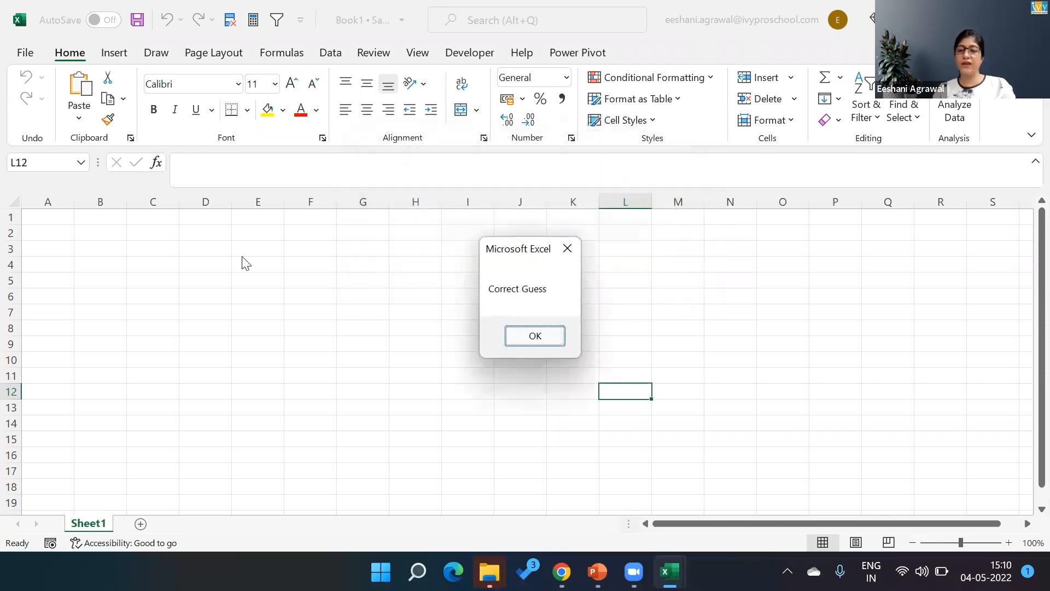